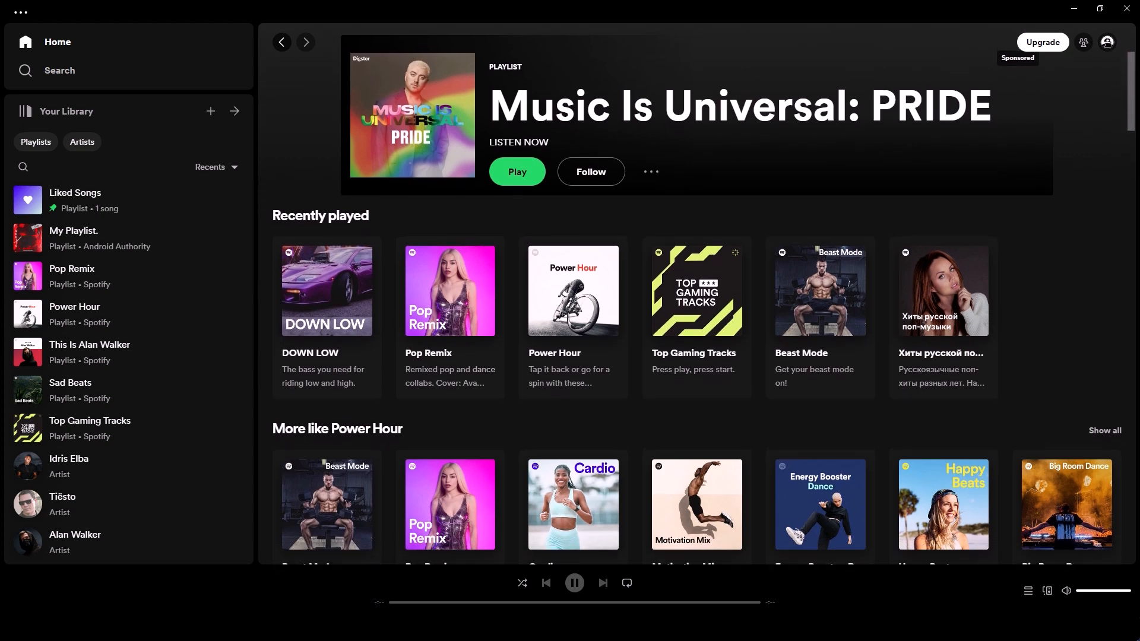
# Go to Your Library on the phone and open the Liked Songs playlist holding 1 song
pyautogui.scroll(-3)
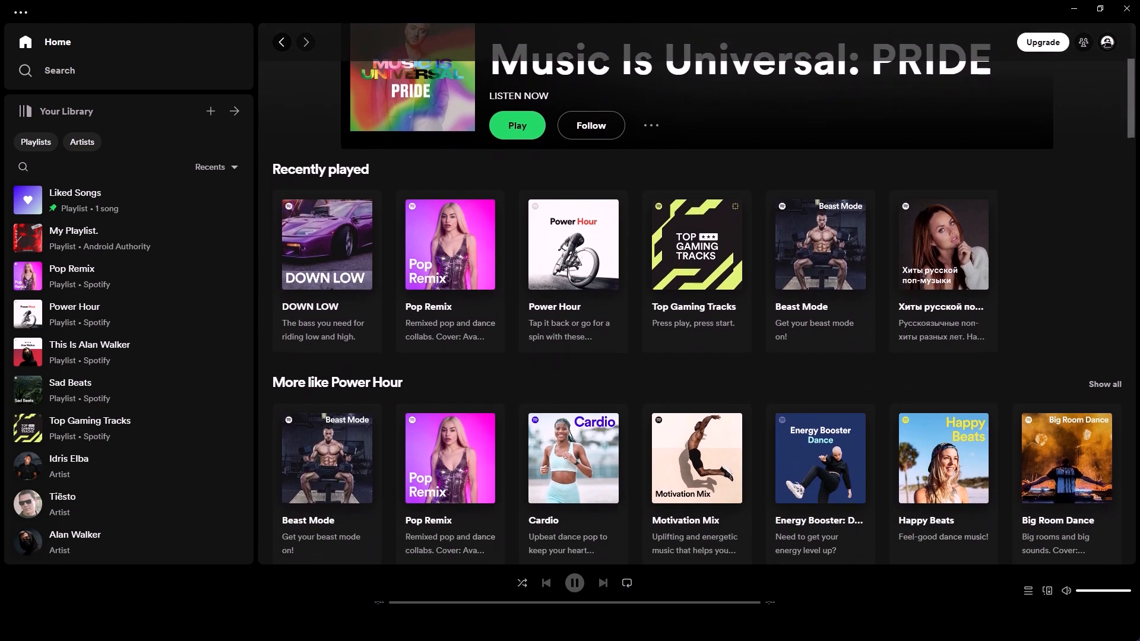
pyautogui.scroll(-3)
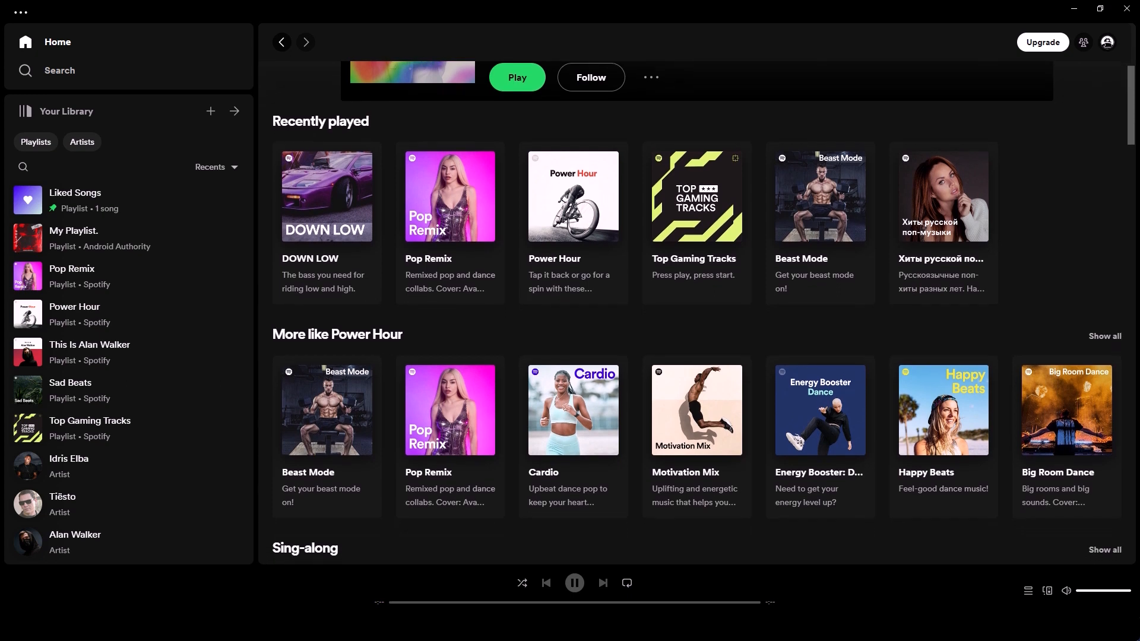
pyautogui.scroll(-3)
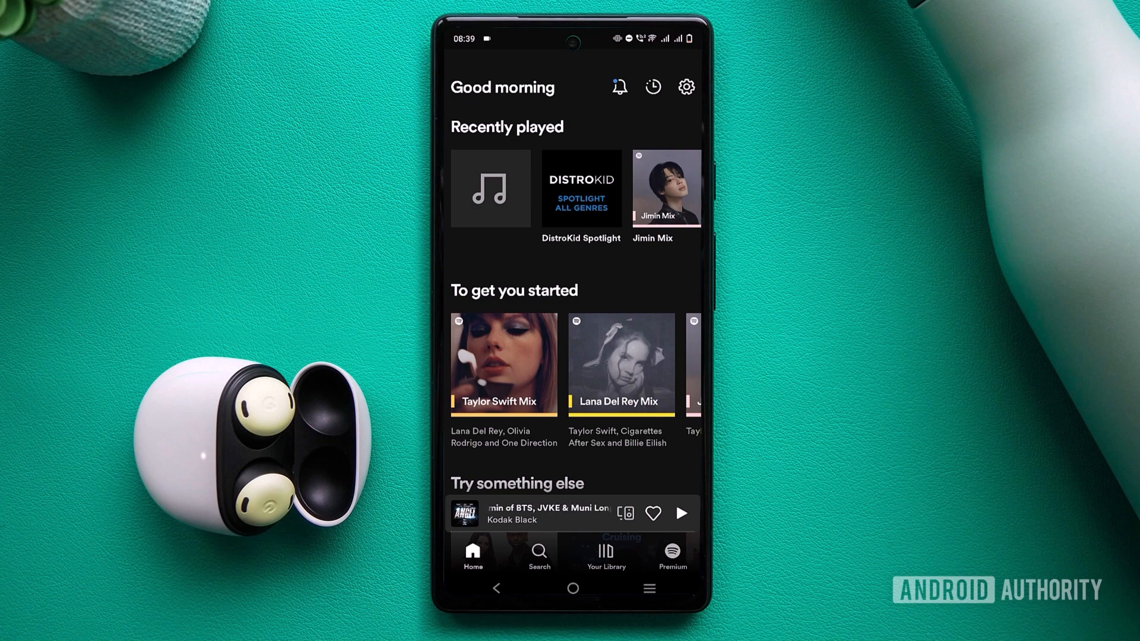
pyautogui.click(606, 556)
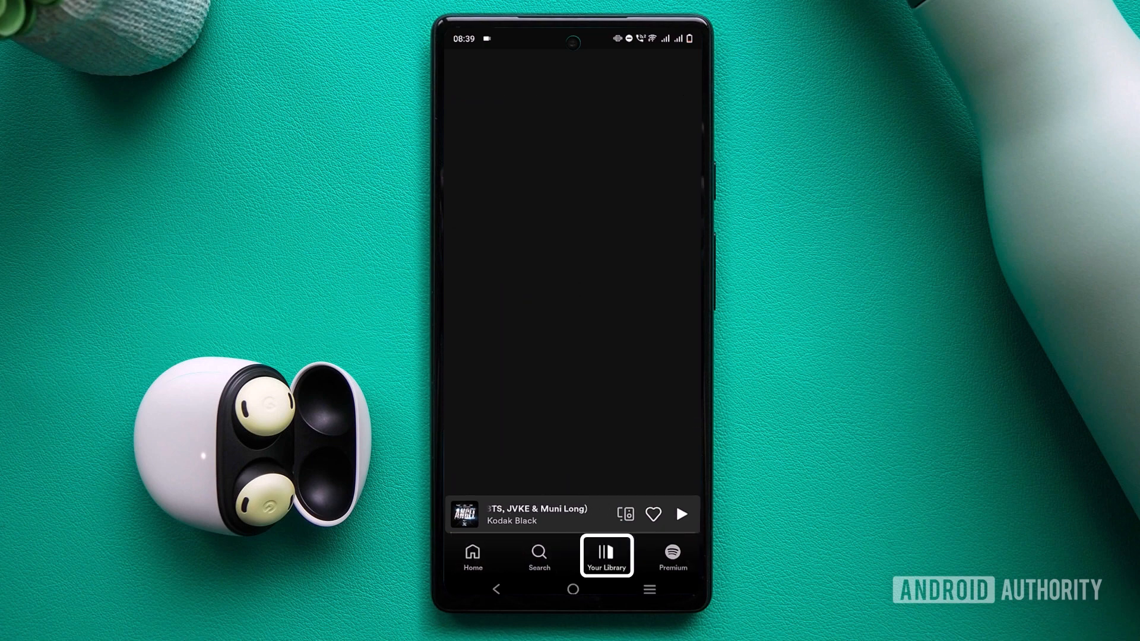
pyautogui.click(605, 556)
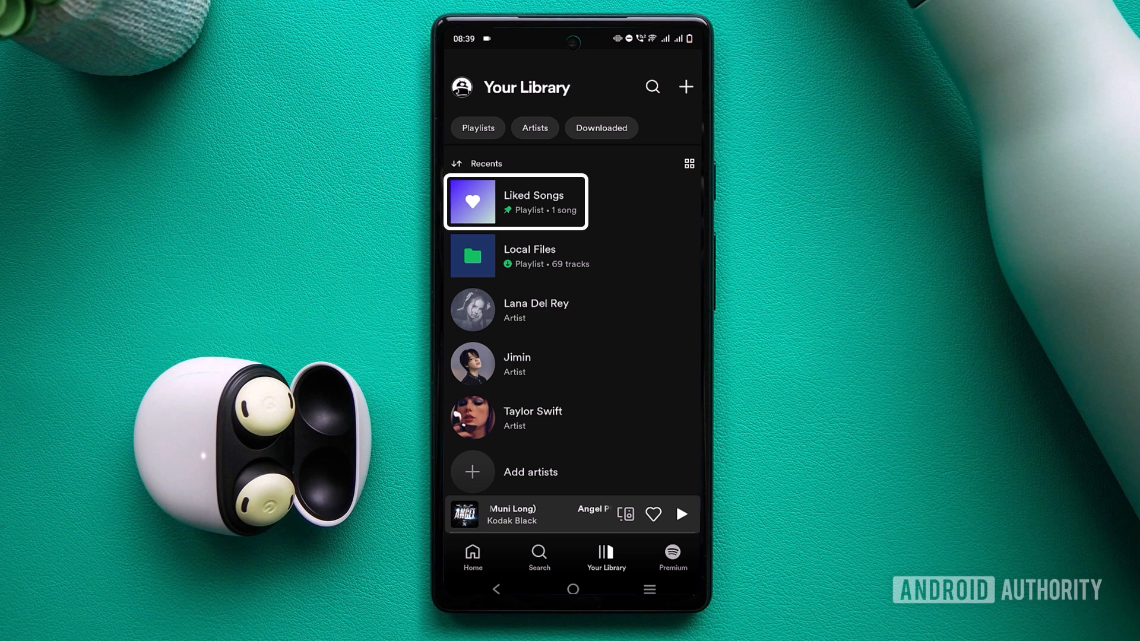
pyautogui.click(517, 202)
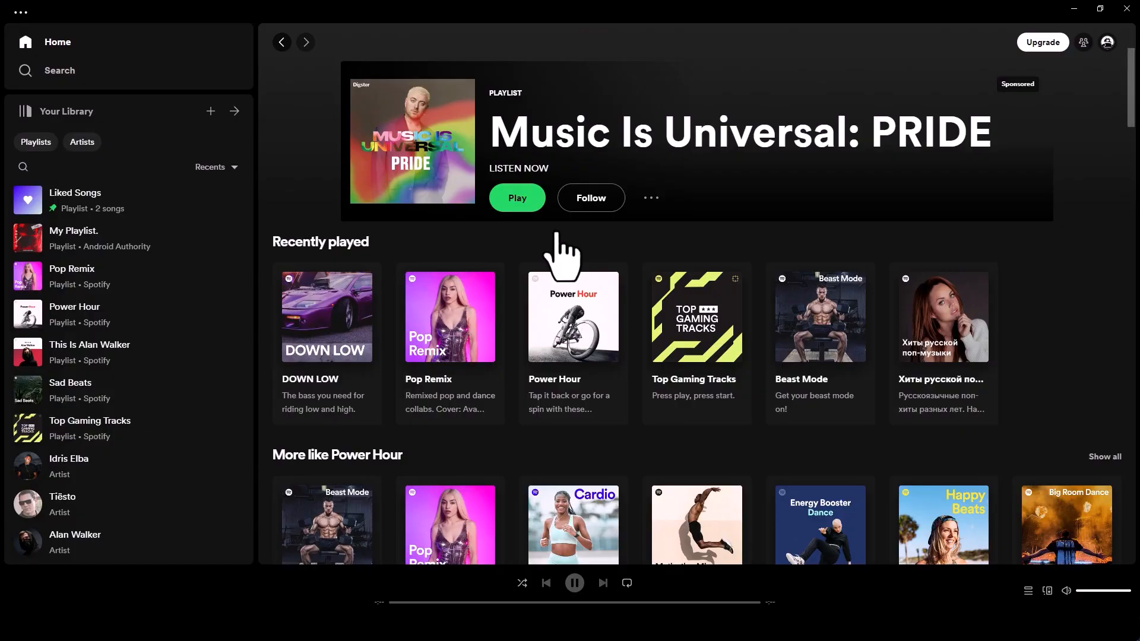
pyautogui.moveTo(210, 227)
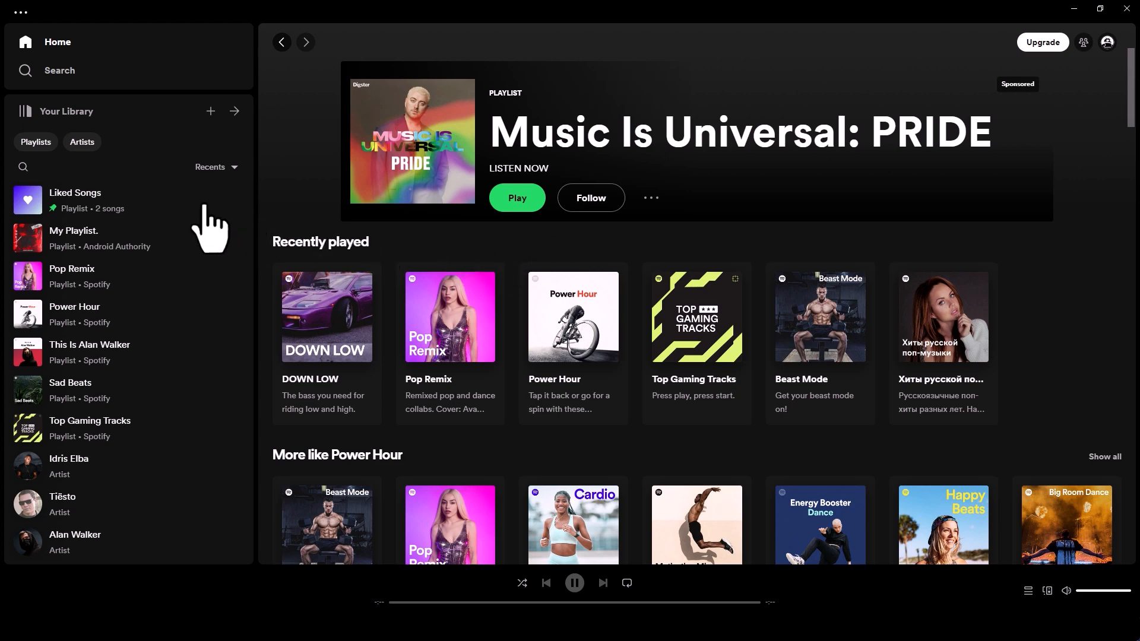
# Stay on the desktop Home page while Liked Songs in the sidebar syncs to 13 songs
pyautogui.click(75, 199)
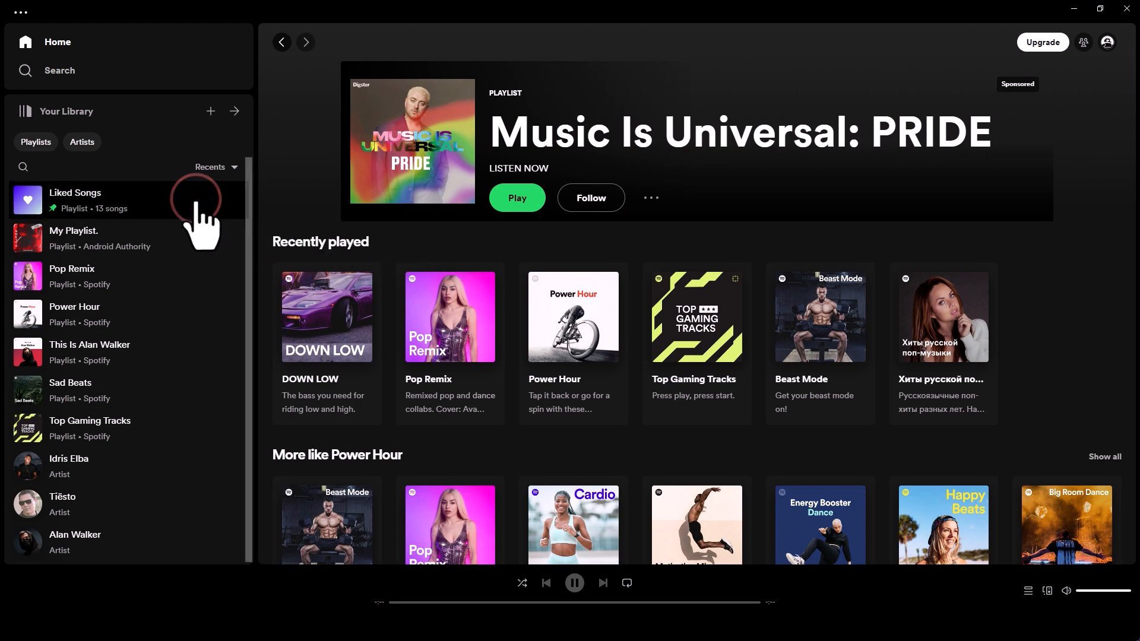
# Add the 13 Liked Songs tracks to My Playlist., keeping only the ones not already there
pyautogui.click(75, 192)
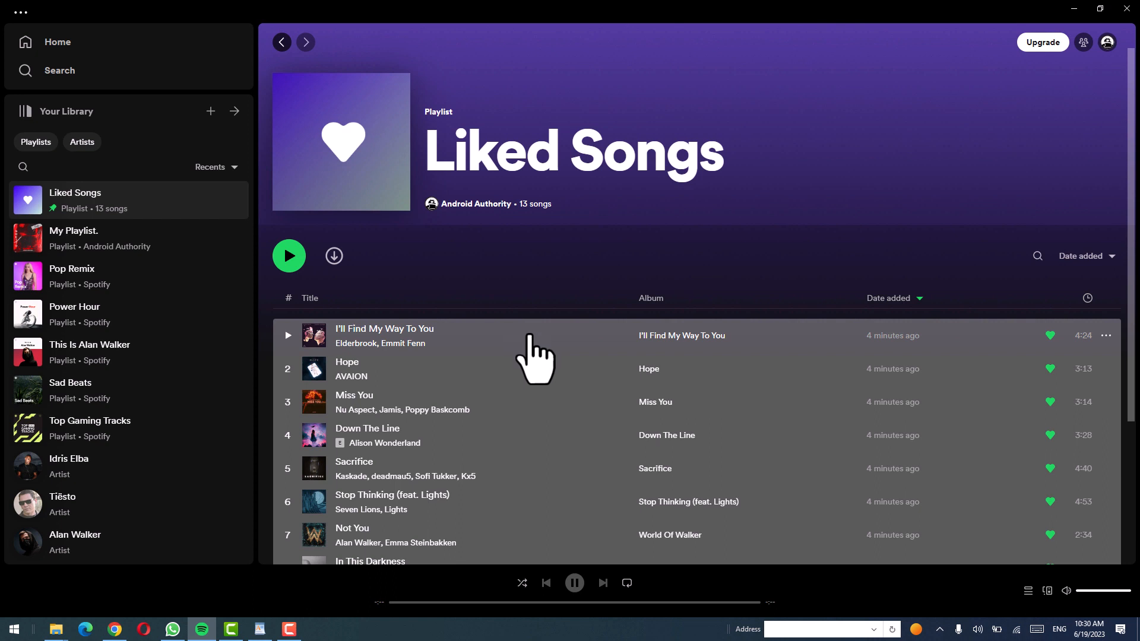
pyautogui.moveTo(528, 348)
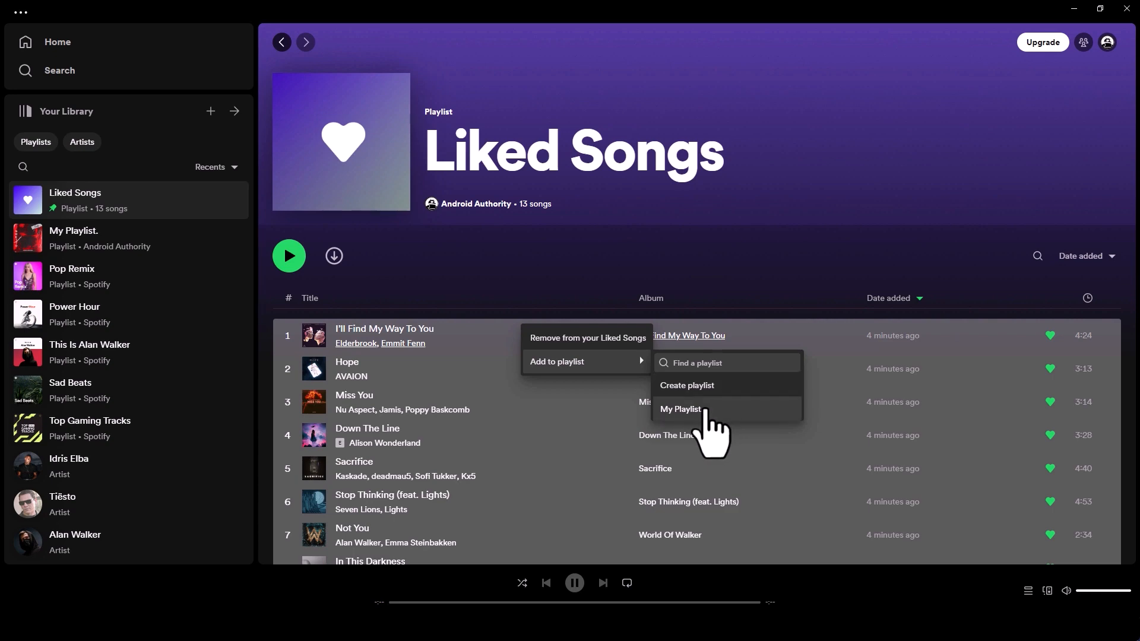
pyautogui.click(680, 409)
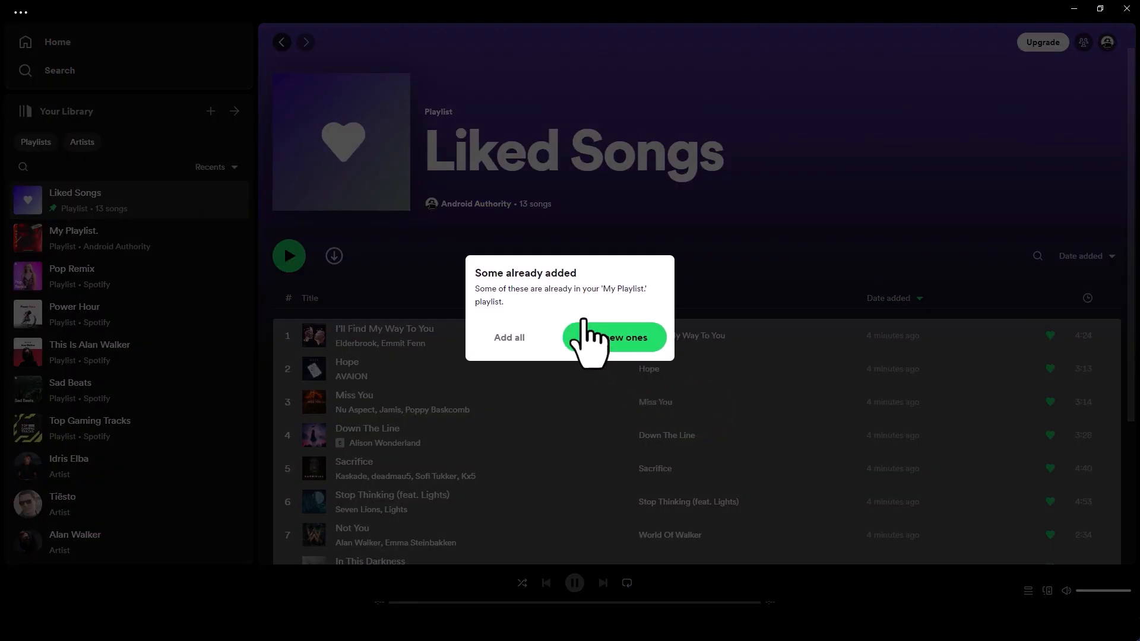
pyautogui.moveTo(517, 356)
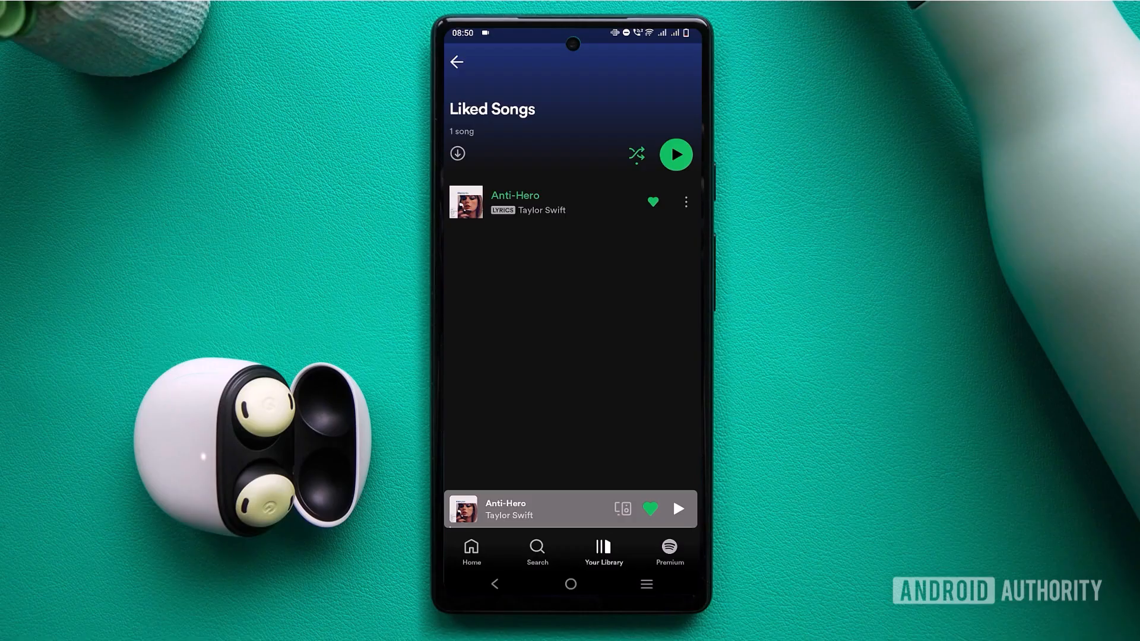
# Remove Deep Ocean Swells on Android and I'll Find My Way To You on desktop, leaving 12 songs
pyautogui.click(684, 202)
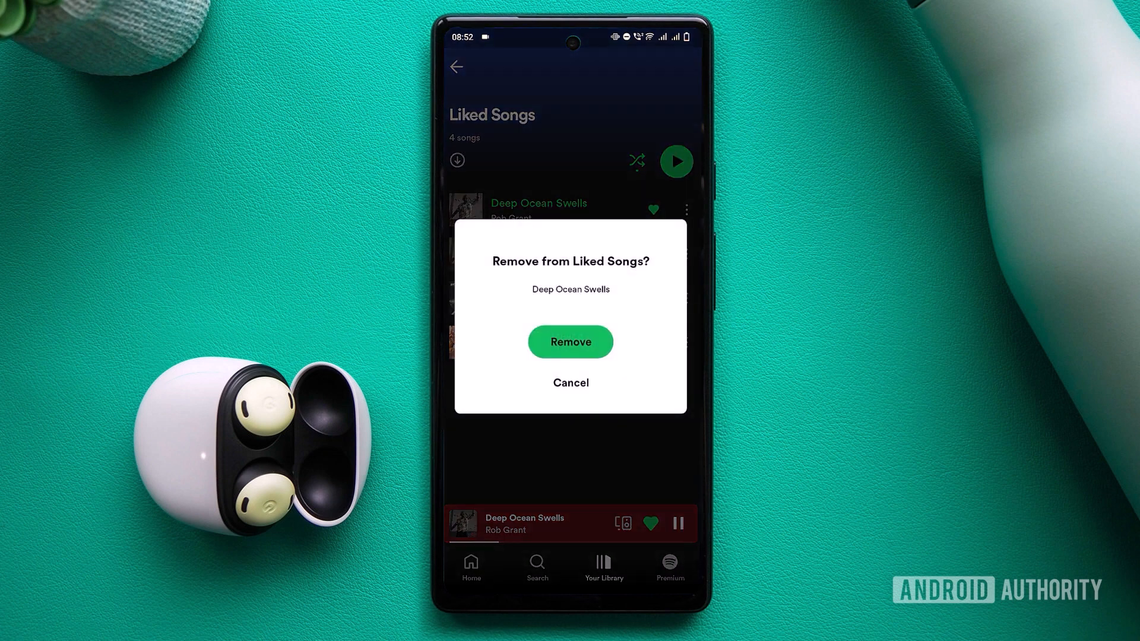
pyautogui.click(570, 342)
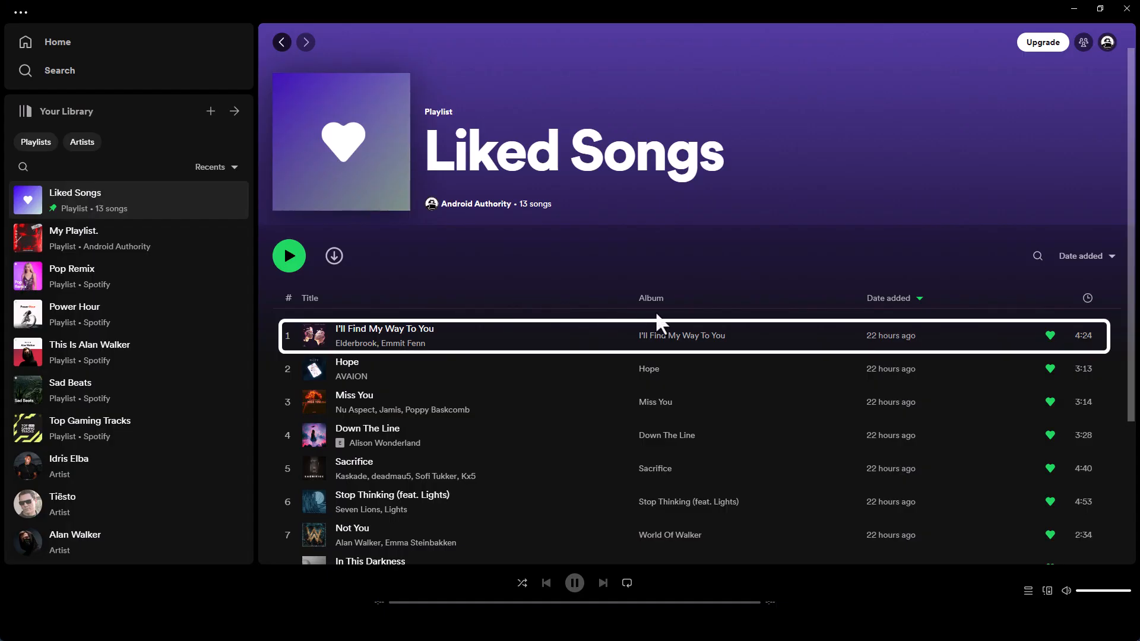
pyautogui.click(1048, 335)
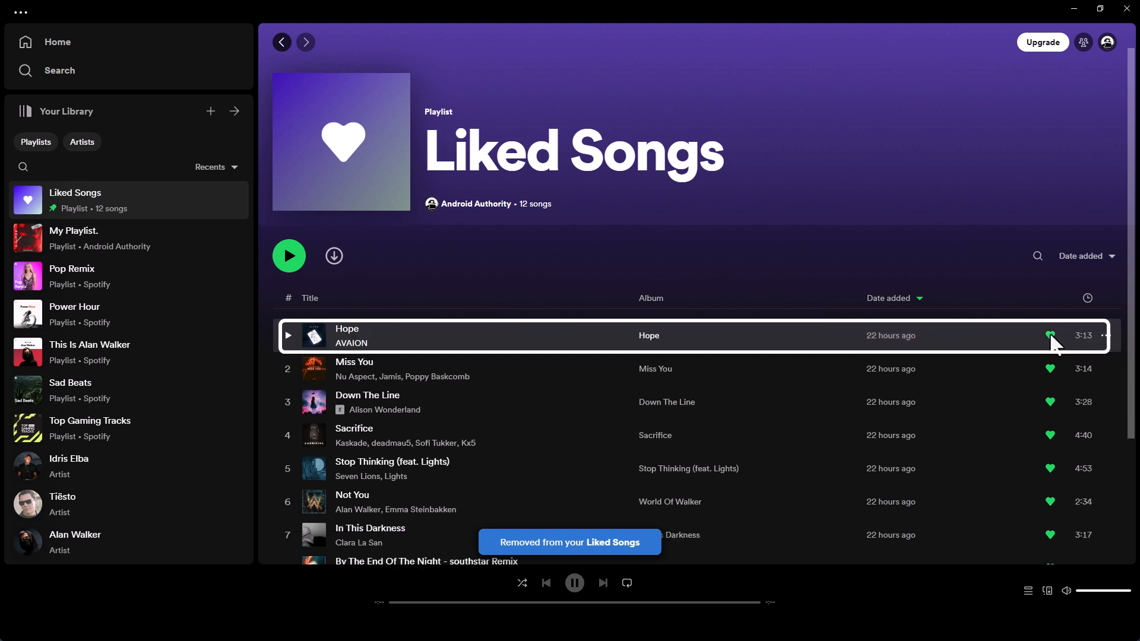